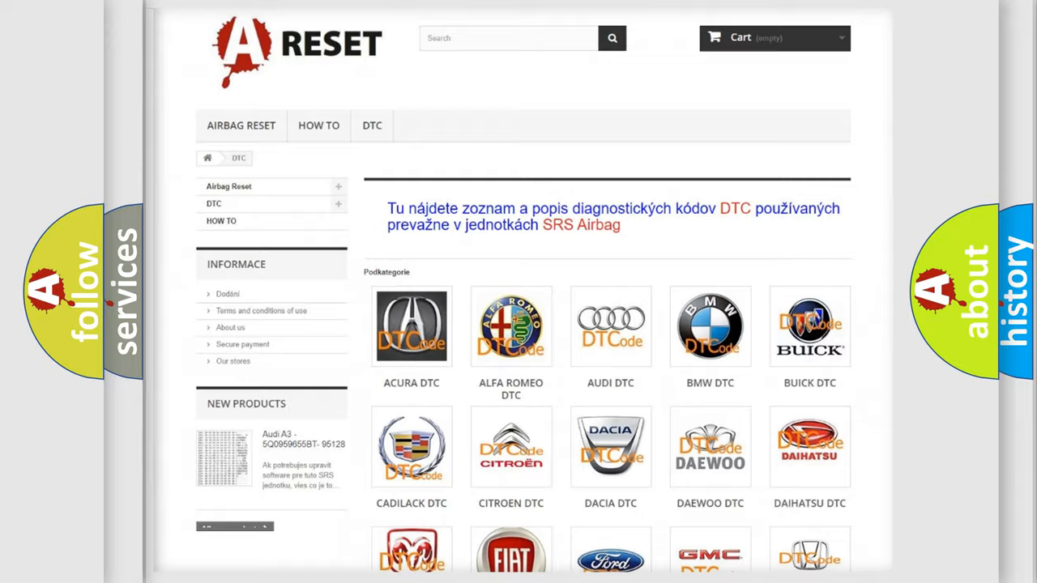
- Scroll through the Nissan code list to reach the P0A09:91 code card
scroll("down", 3)
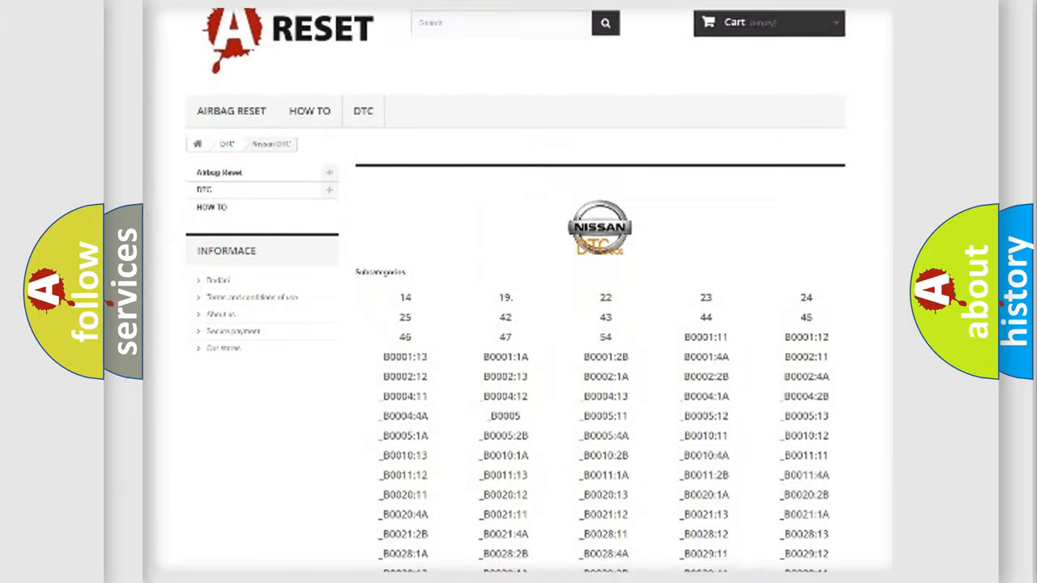
scroll("down", 3)
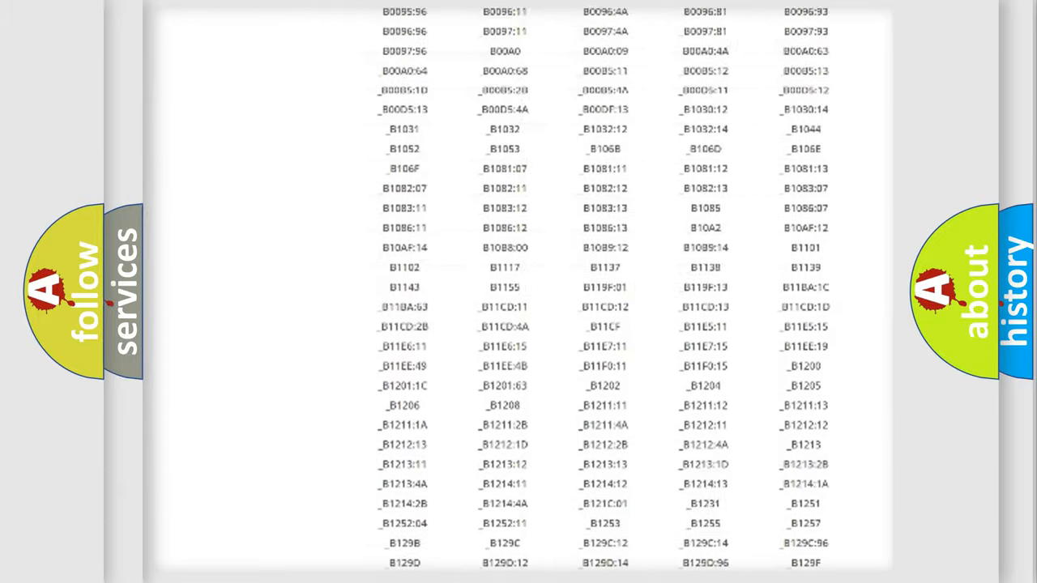
scroll("up", 3)
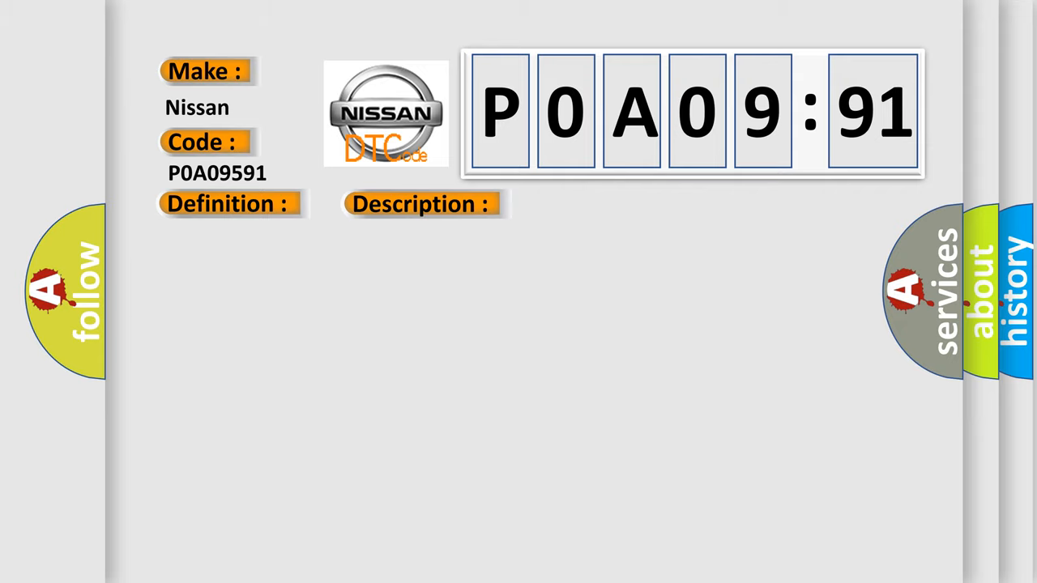
- Open the P0A09:91 card to show its cause: circuits shorted to voltage or ground
left_click(594, 203)
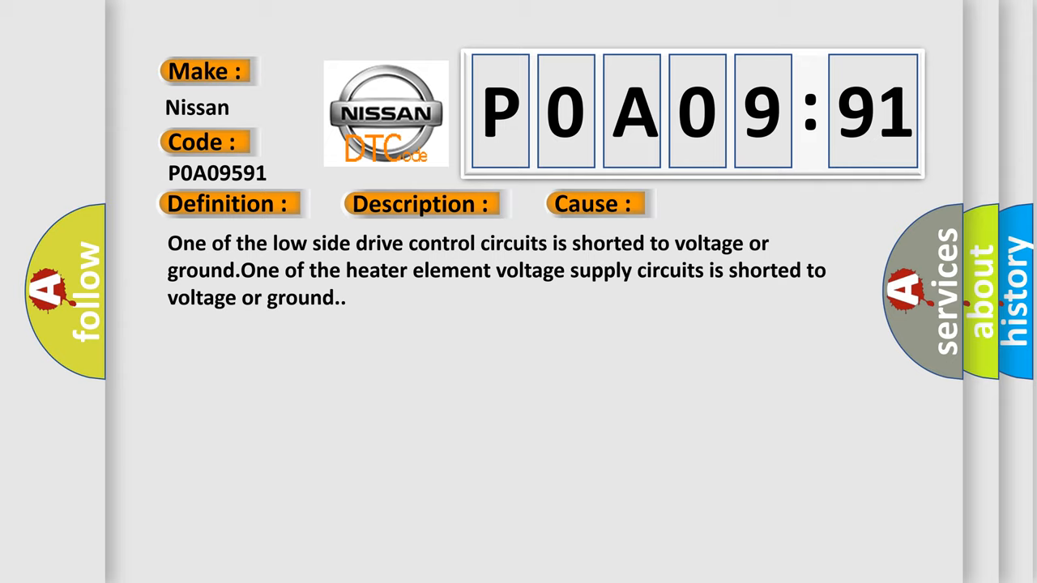